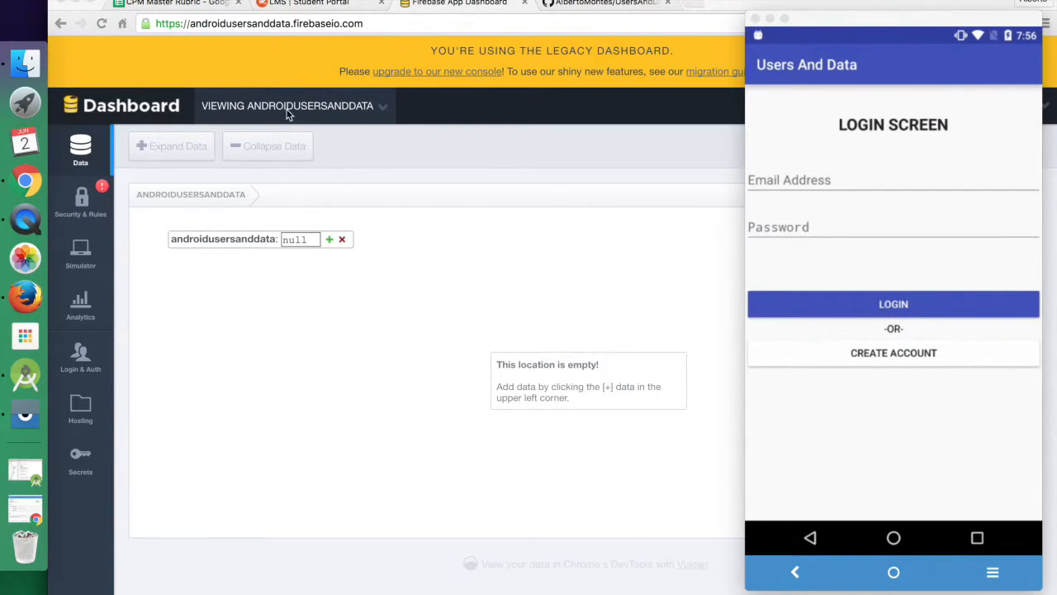
# Log in with the test@user account and land on the empty Contact screen.
pyautogui.click(173, 3)
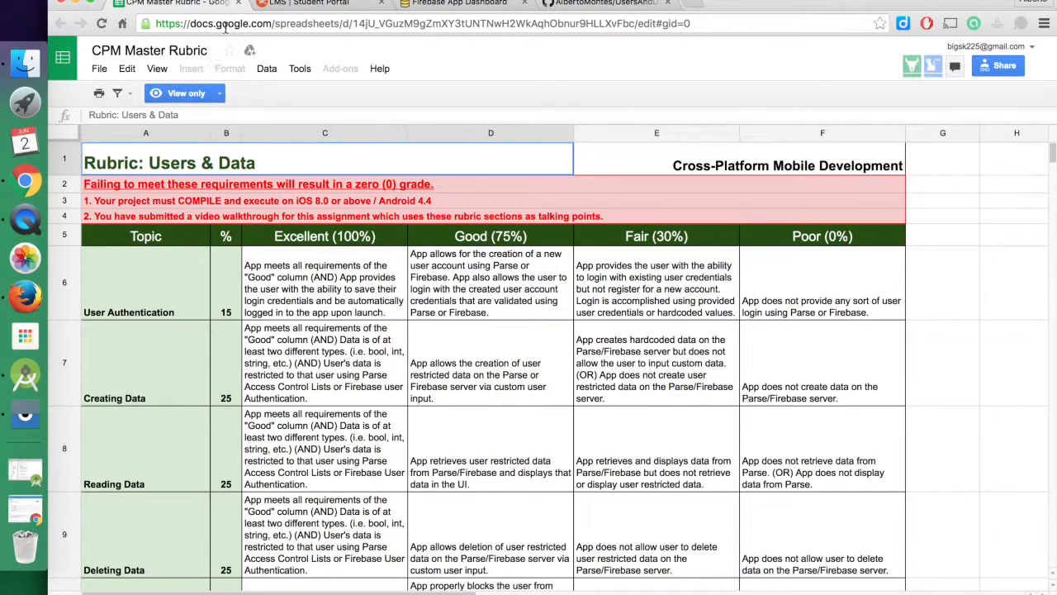
pyautogui.click(456, 3)
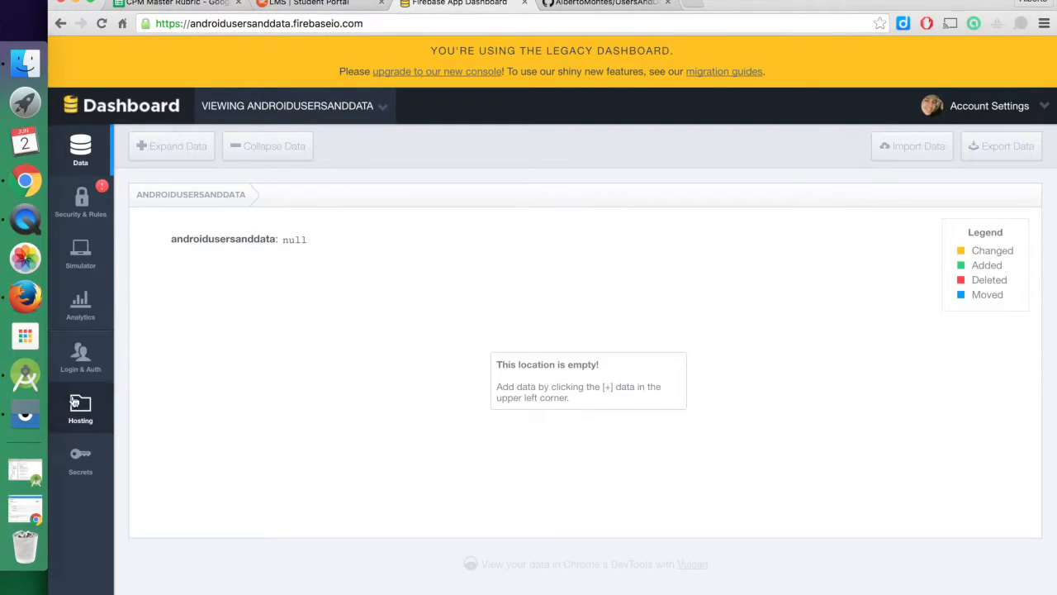
pyautogui.click(24, 413)
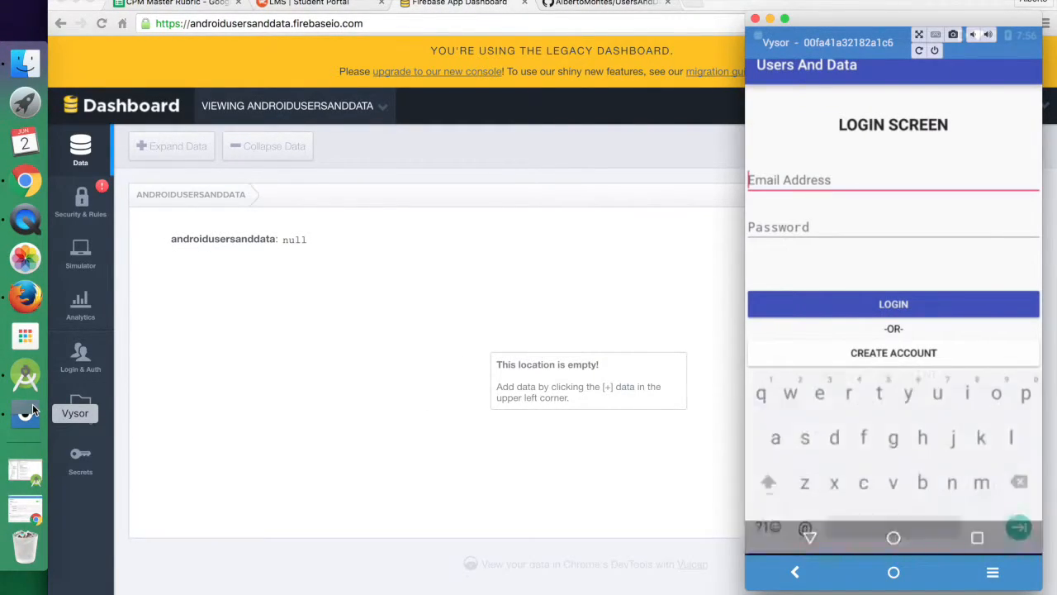
pyautogui.write('test')
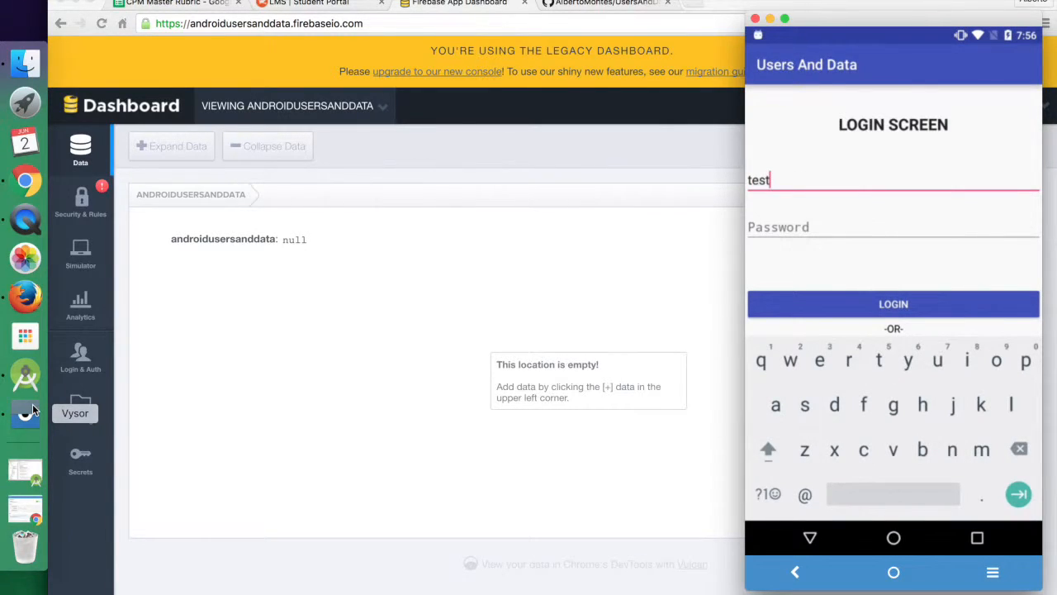
pyautogui.write('@')
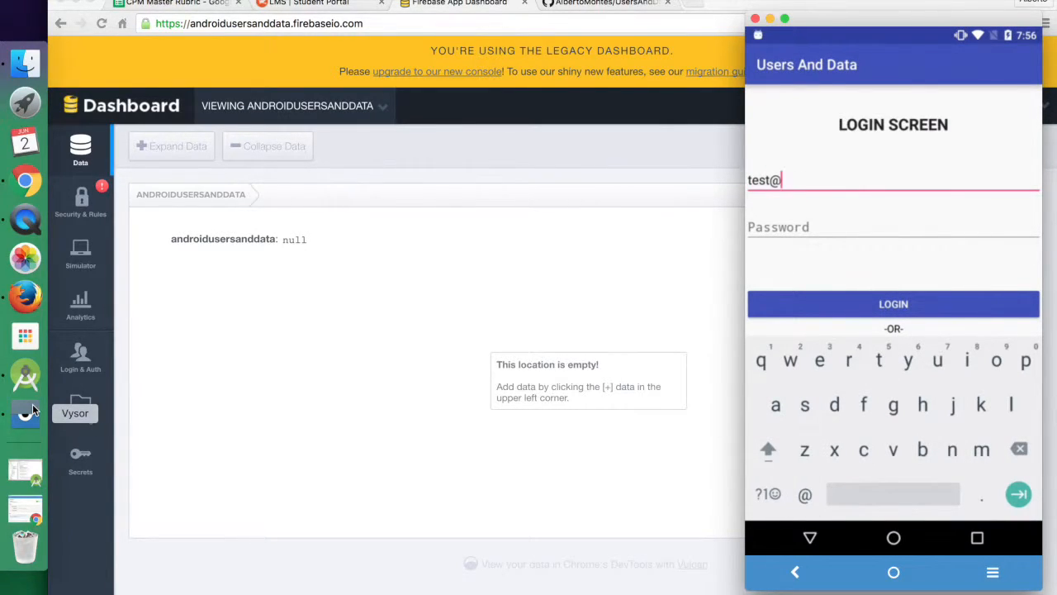
pyautogui.write('user.com')
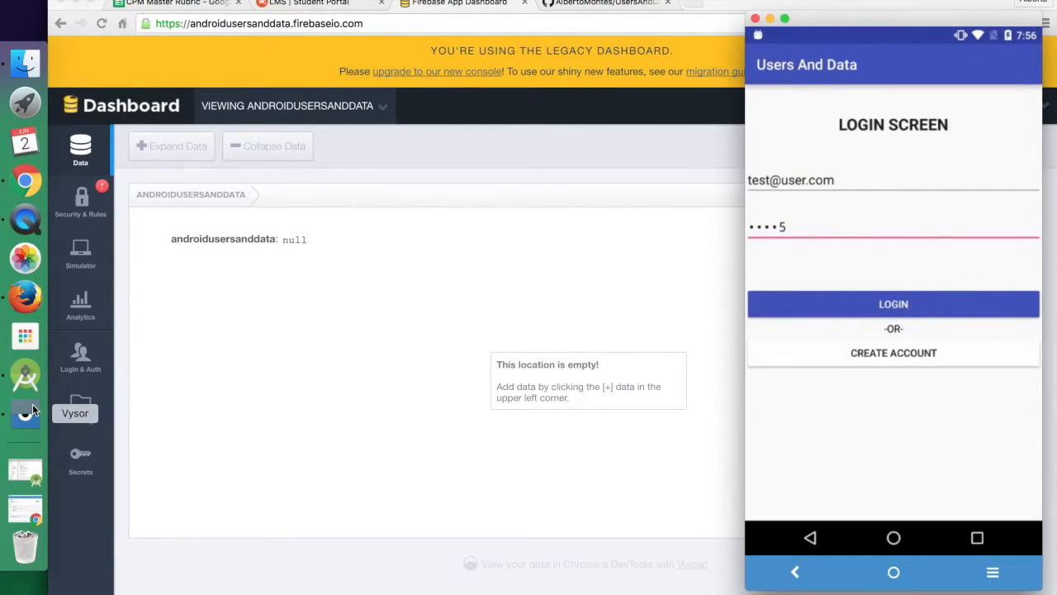
pyautogui.click(893, 304)
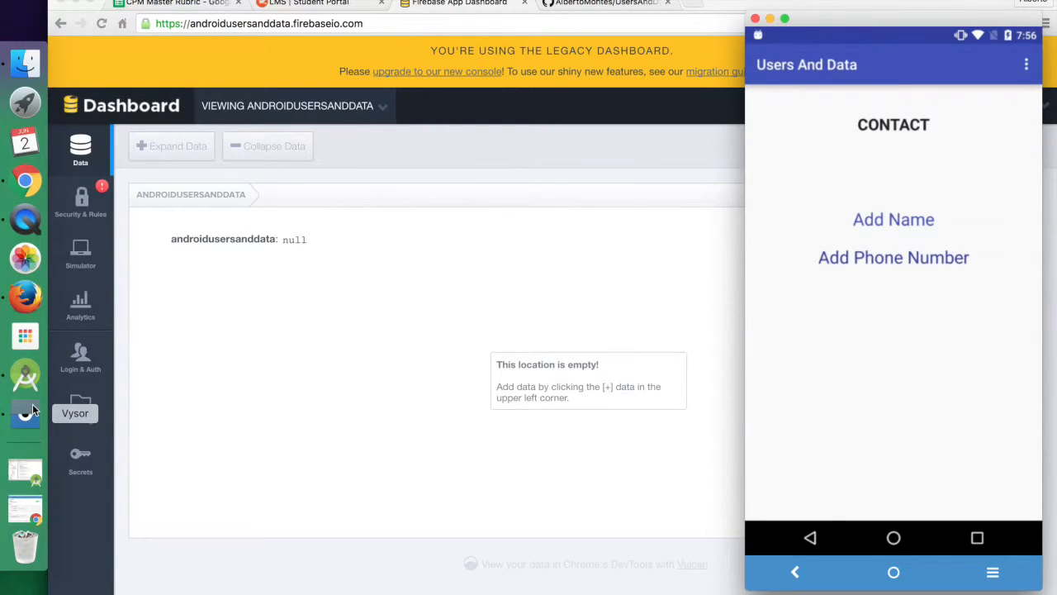
pyautogui.click(1026, 65)
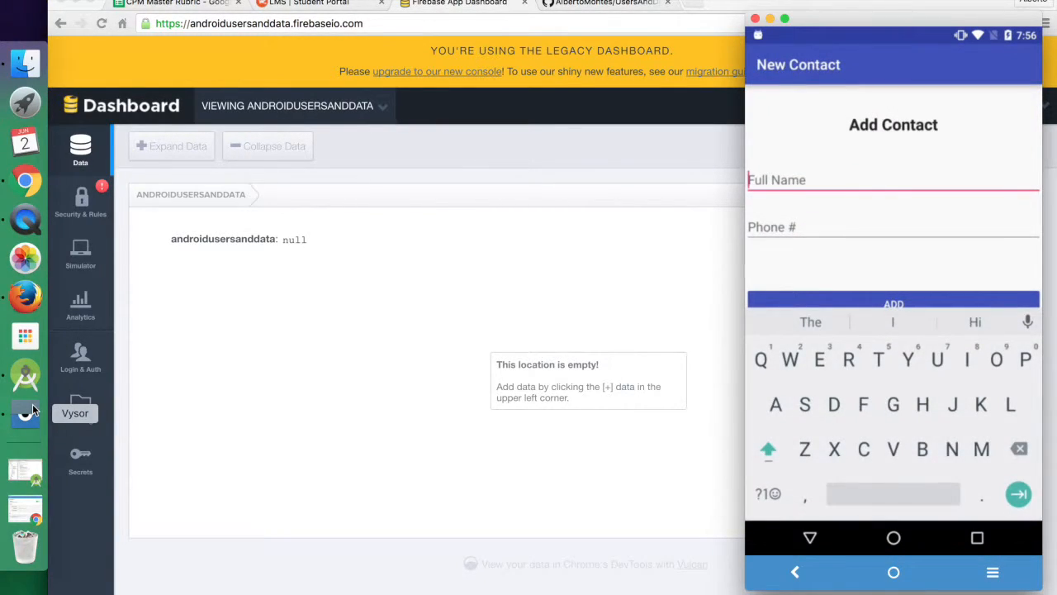
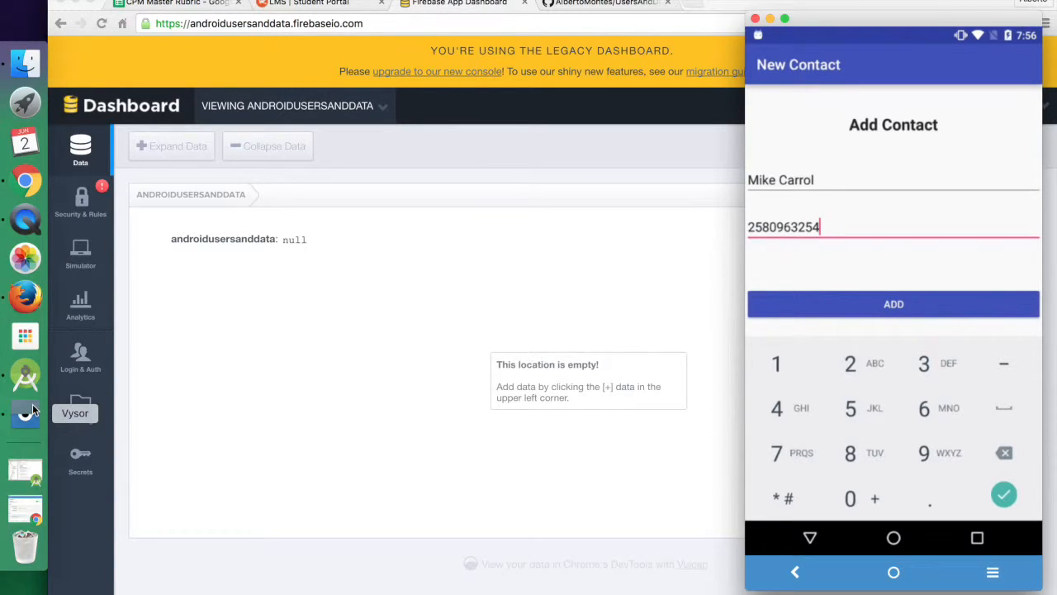
pyautogui.click(892, 304)
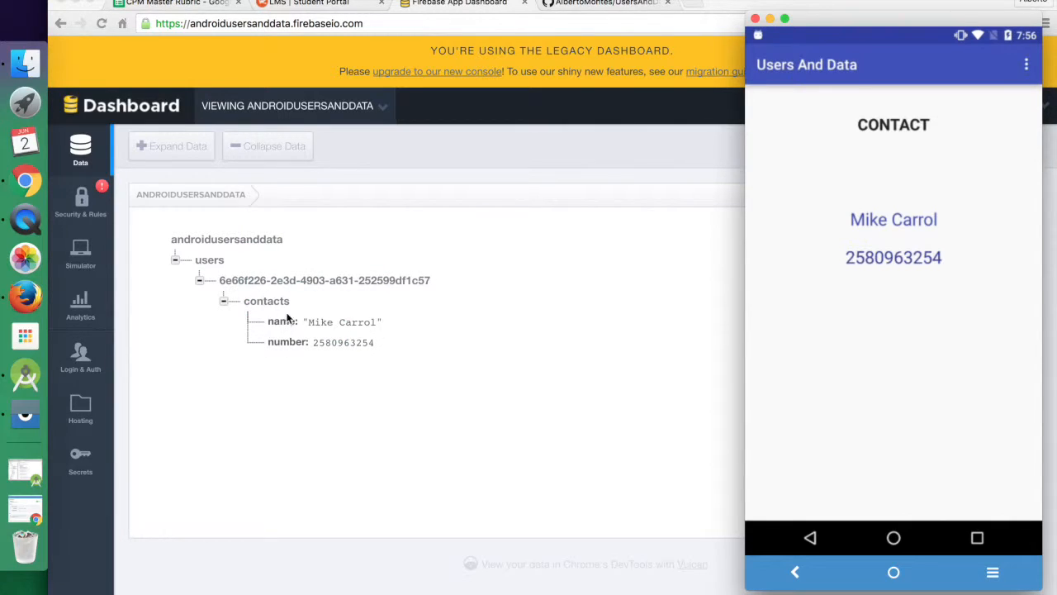
pyautogui.moveTo(834, 218)
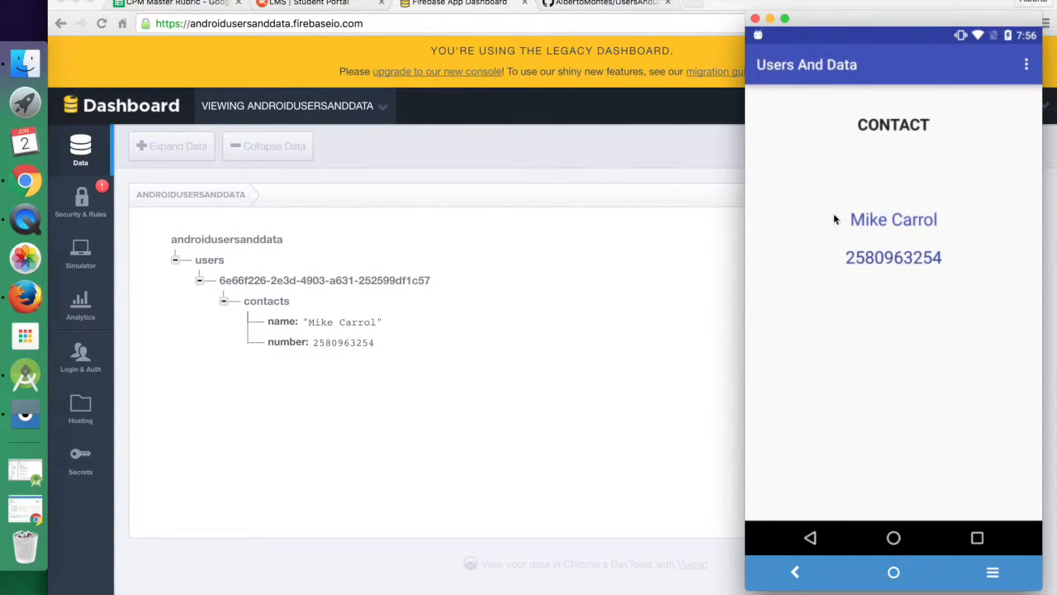
pyautogui.moveTo(405, 280)
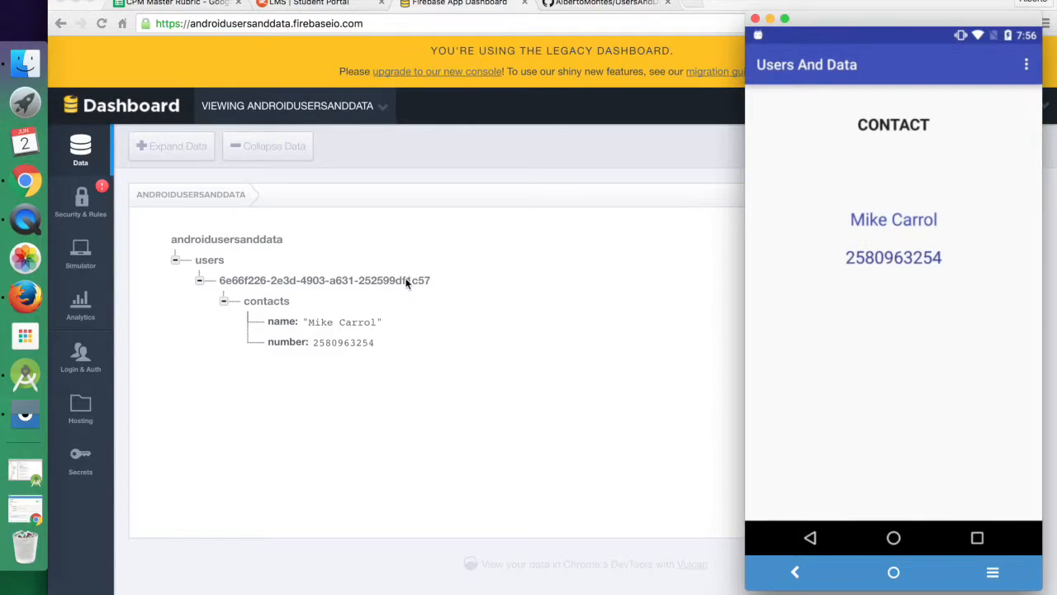
pyautogui.moveTo(290, 281)
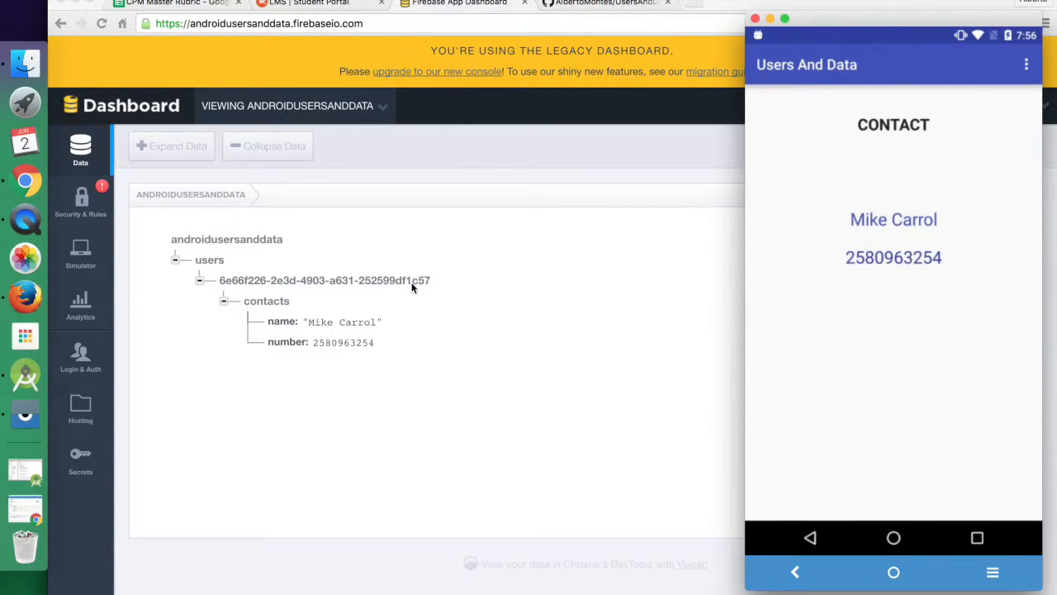
pyautogui.moveTo(517, 279)
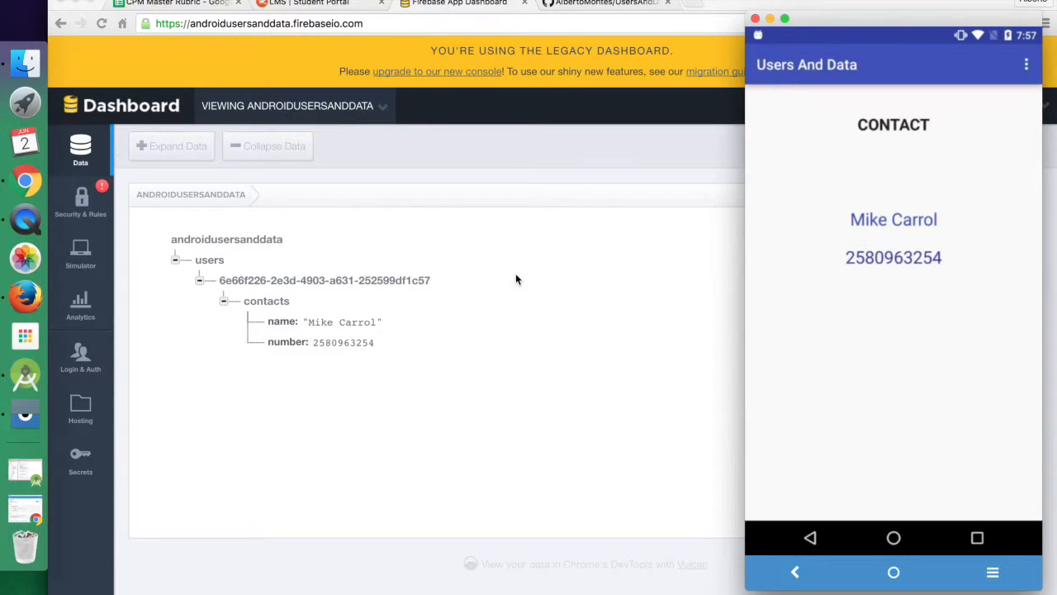
pyautogui.moveTo(205, 274)
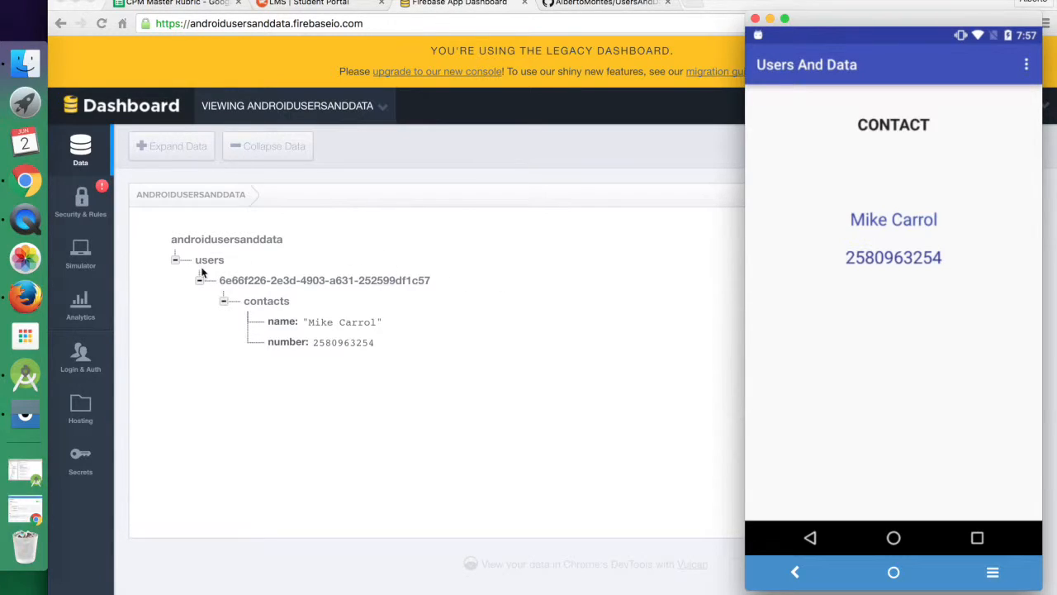
pyautogui.moveTo(585, 300)
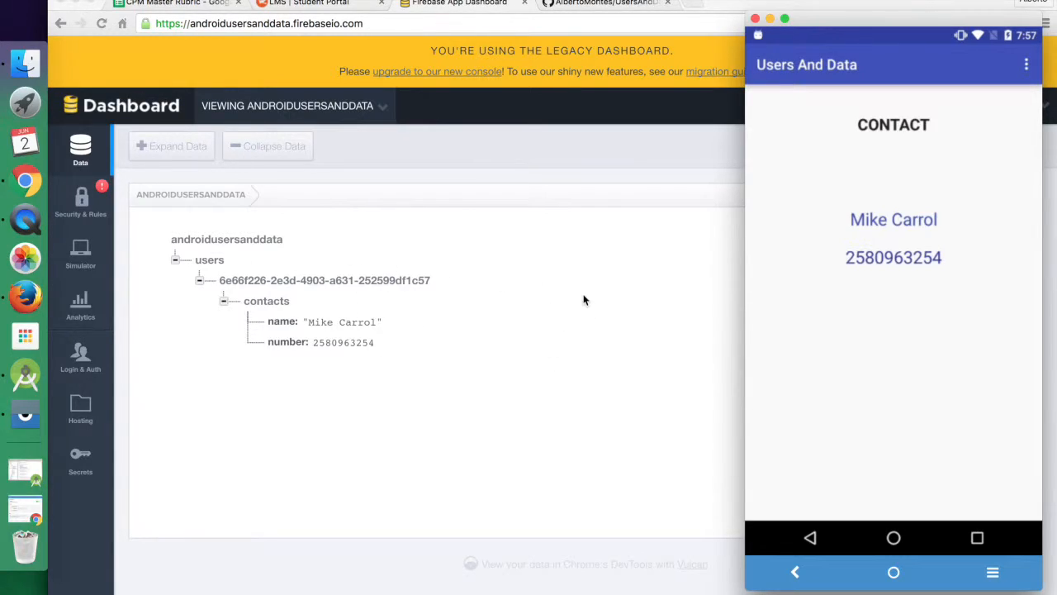
pyautogui.click(1028, 64)
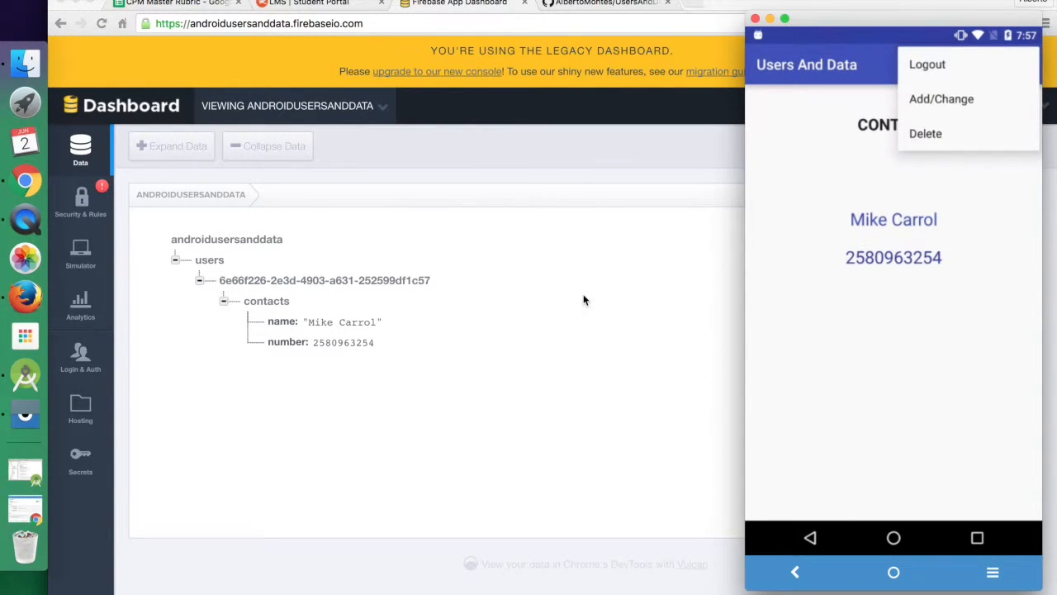
pyautogui.click(927, 65)
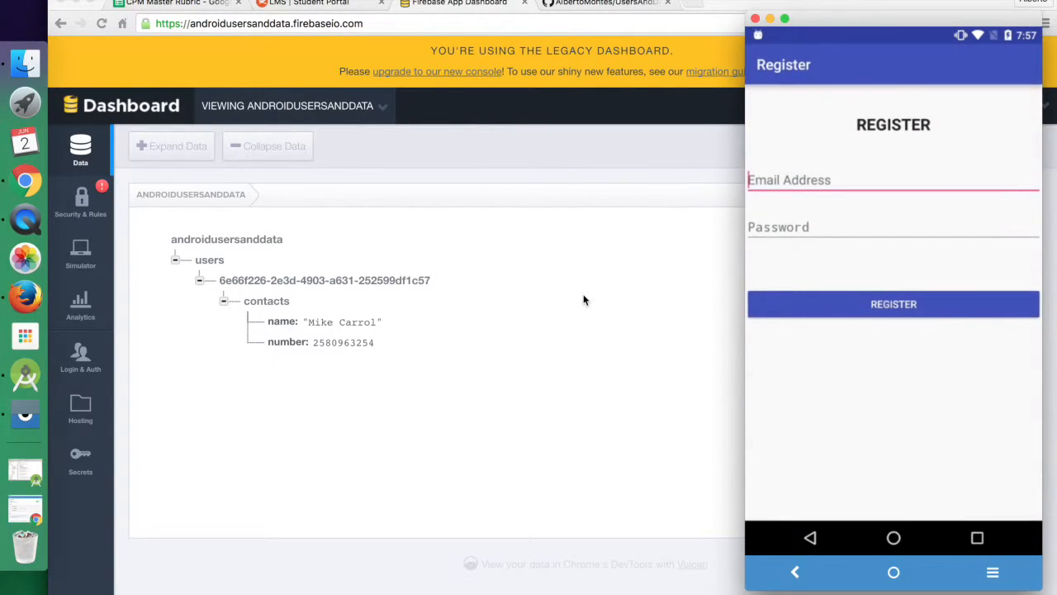
pyautogui.write('b')
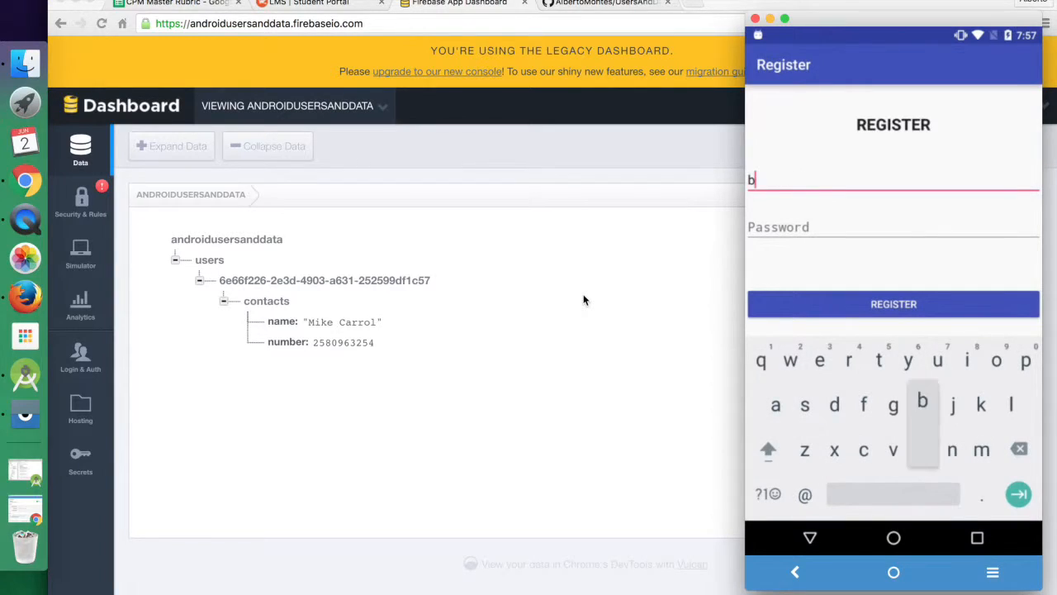
pyautogui.write('w')
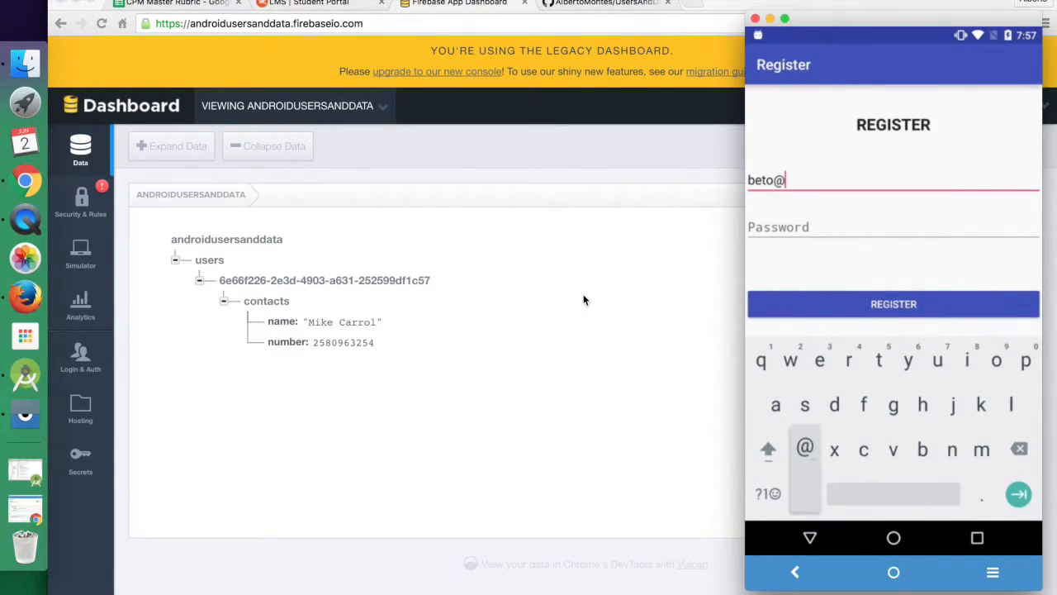
pyautogui.write('monte')
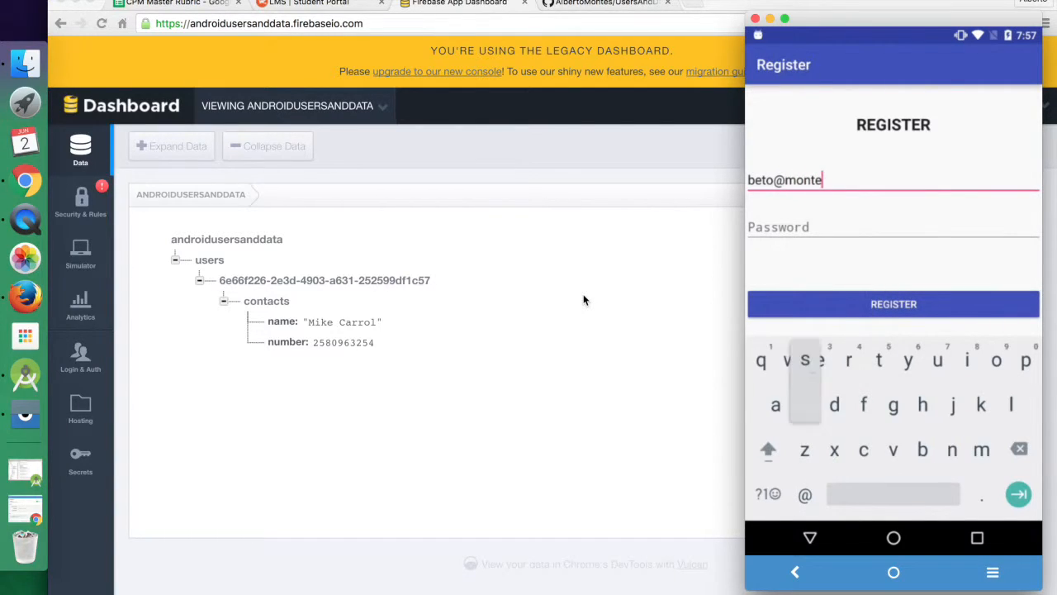
pyautogui.write('s.com')
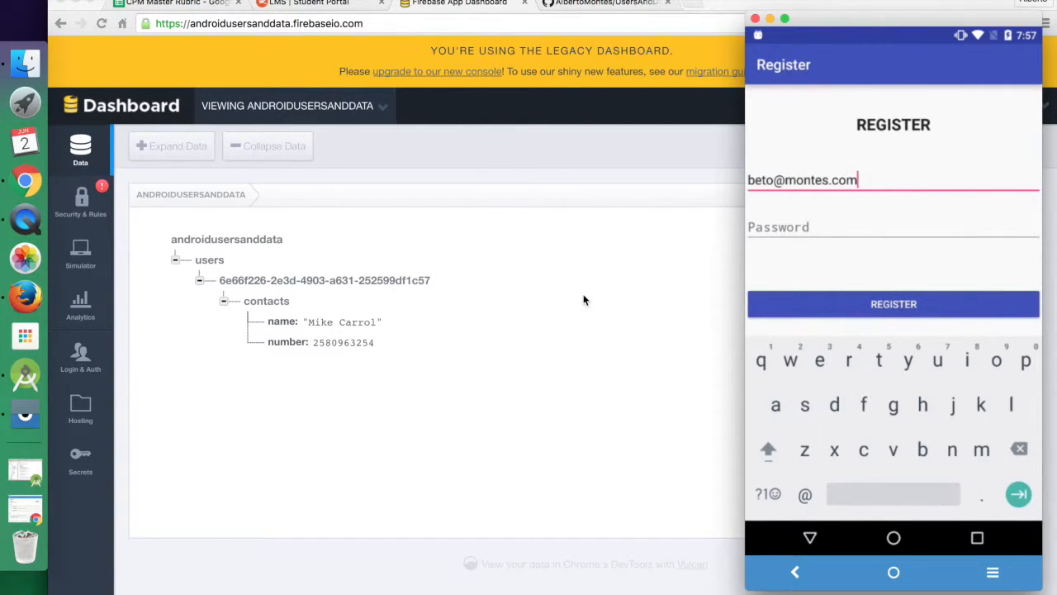
pyautogui.write('2')
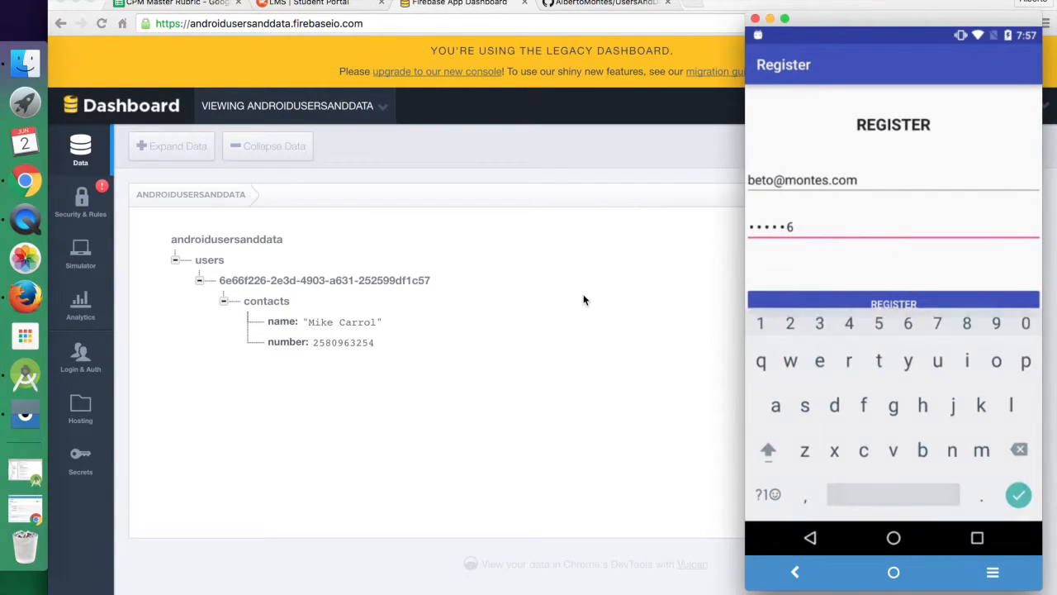
pyautogui.click(892, 304)
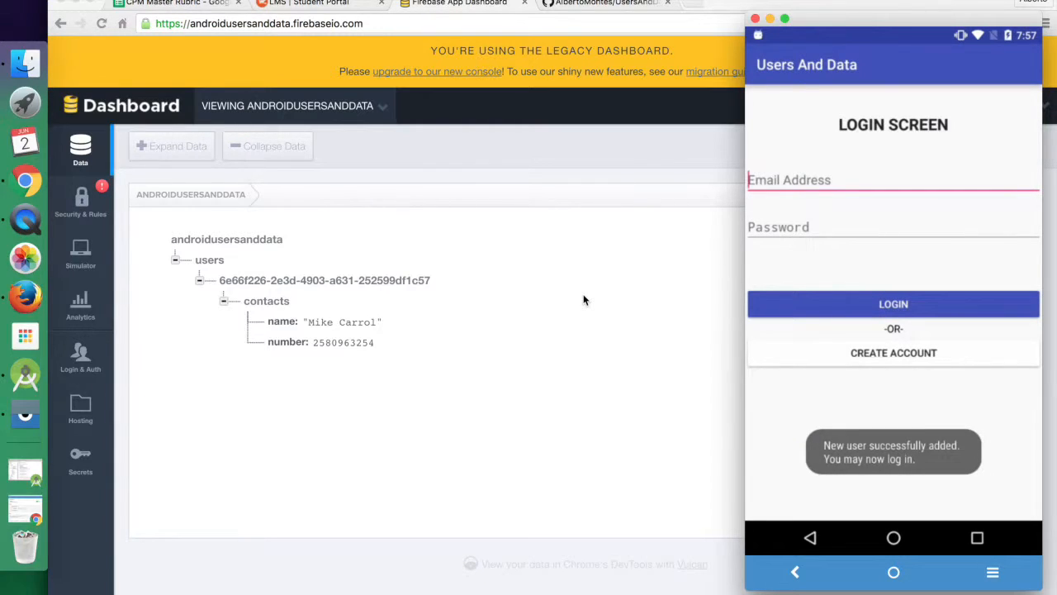
pyautogui.click(892, 179)
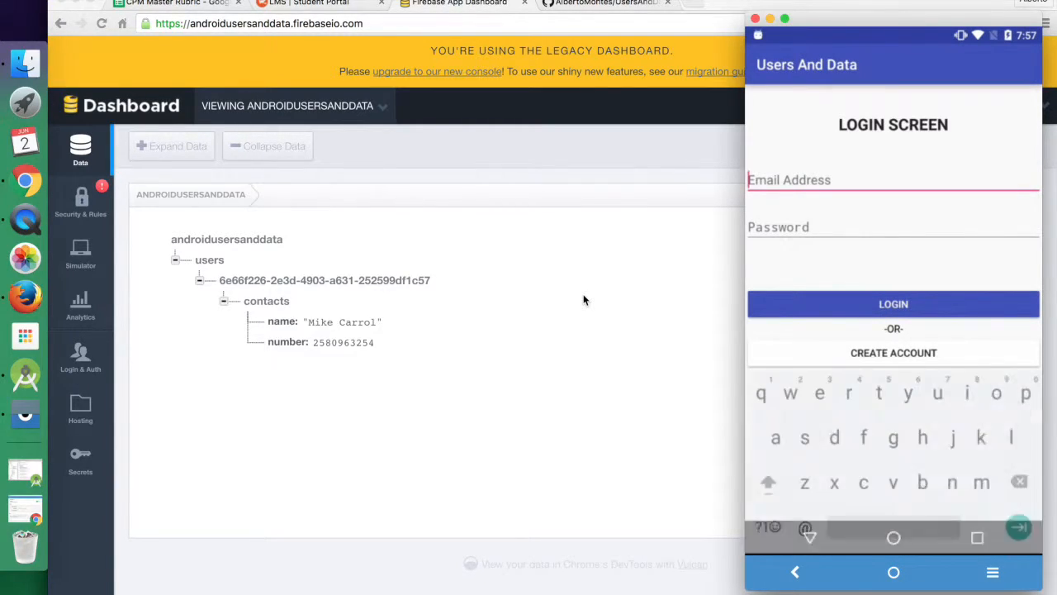
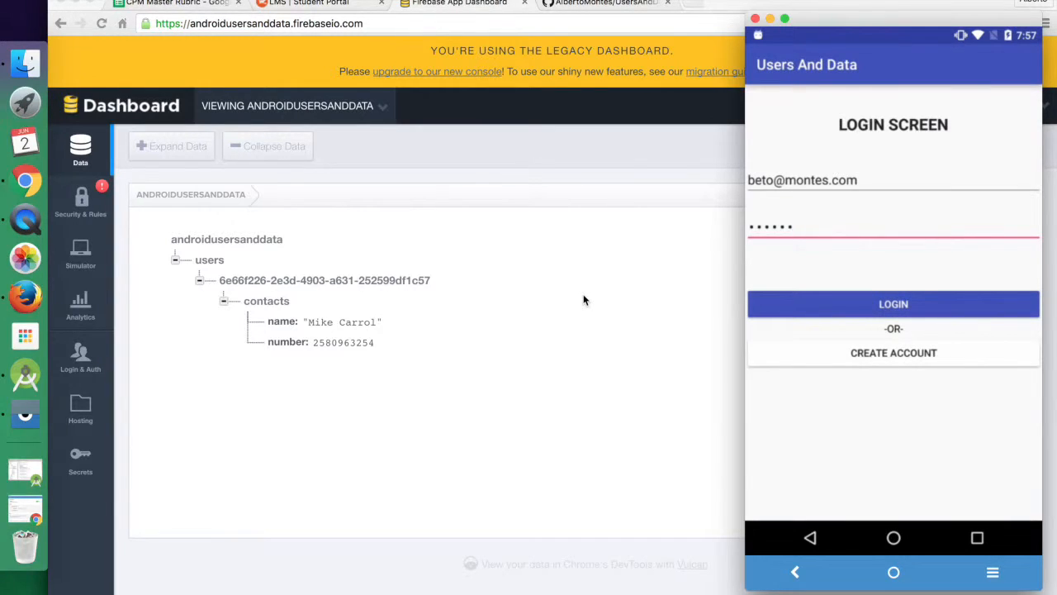
pyautogui.click(892, 304)
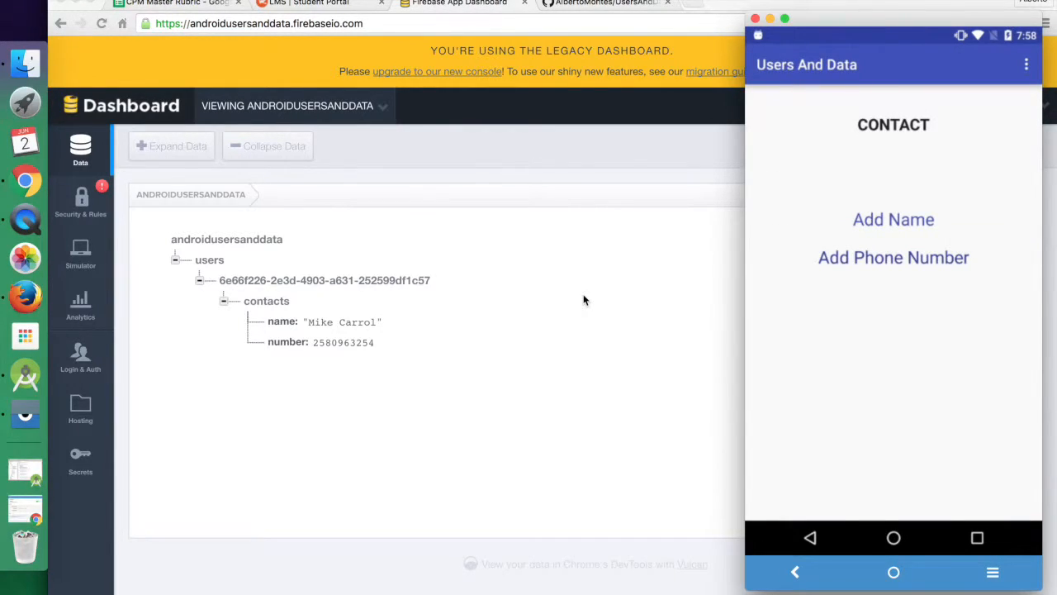
pyautogui.click(893, 218)
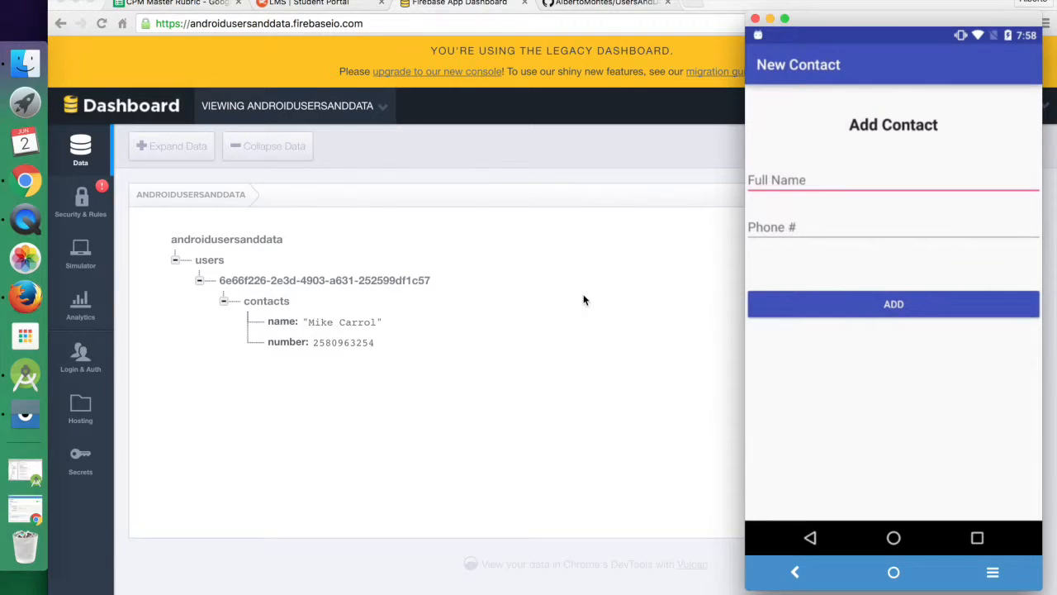
pyautogui.write('Mary')
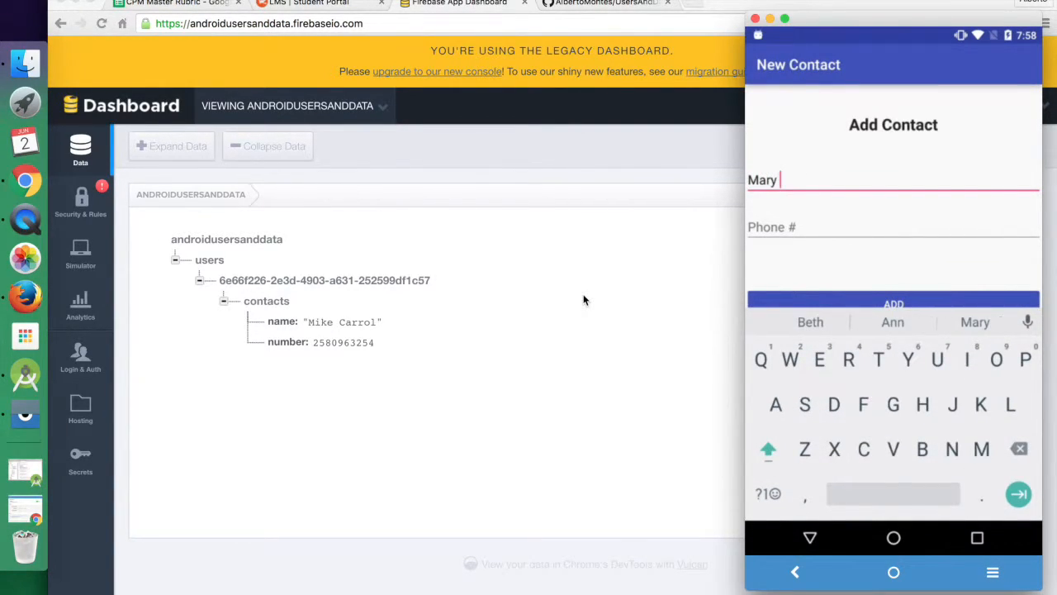
pyautogui.write('Smith')
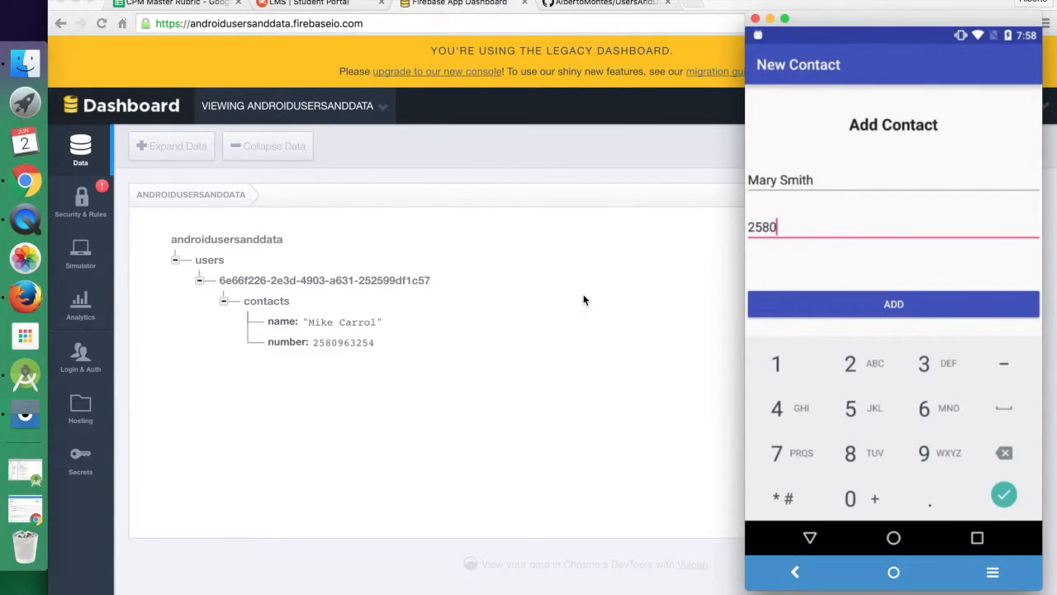
pyautogui.write('963254')
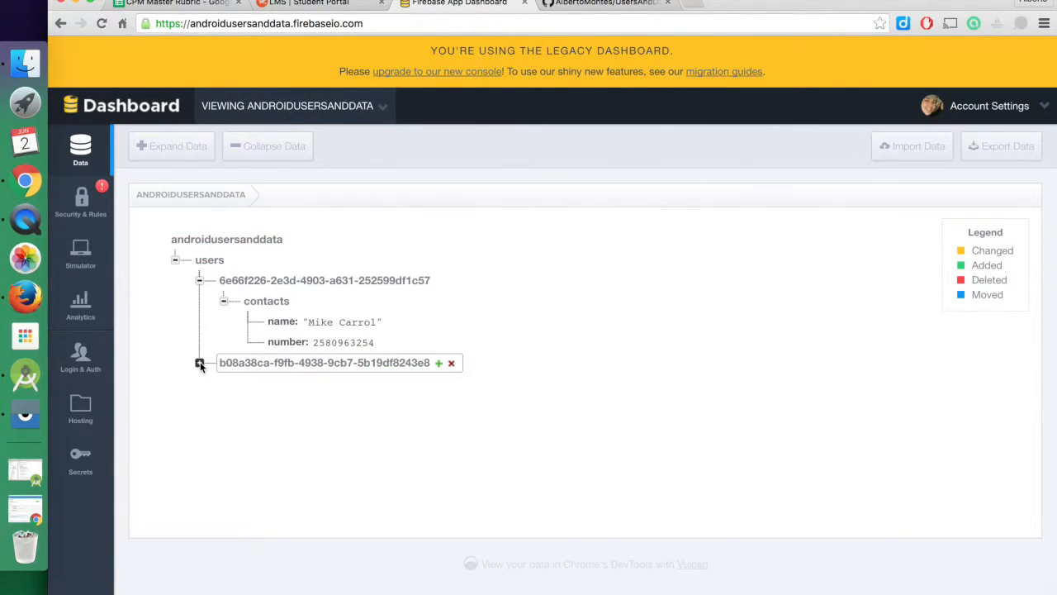
pyautogui.click(198, 363)
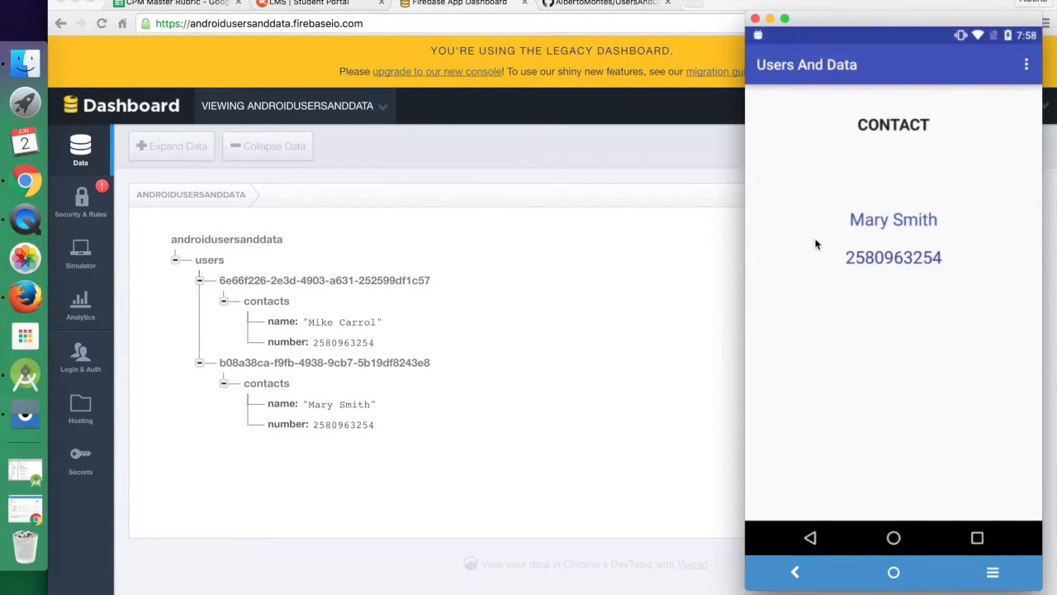
pyautogui.moveTo(829, 244)
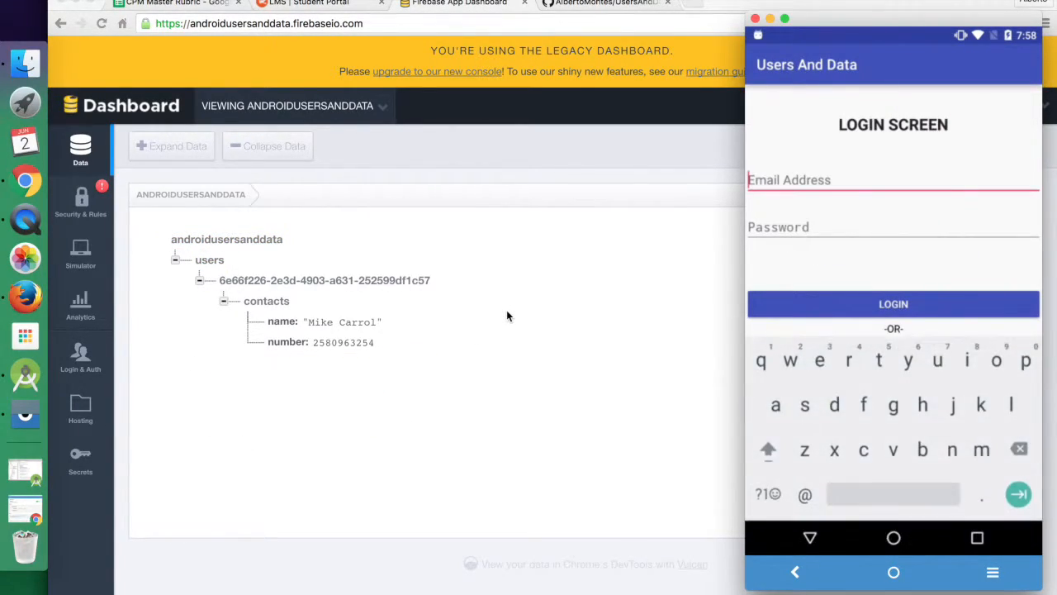
pyautogui.write('test')
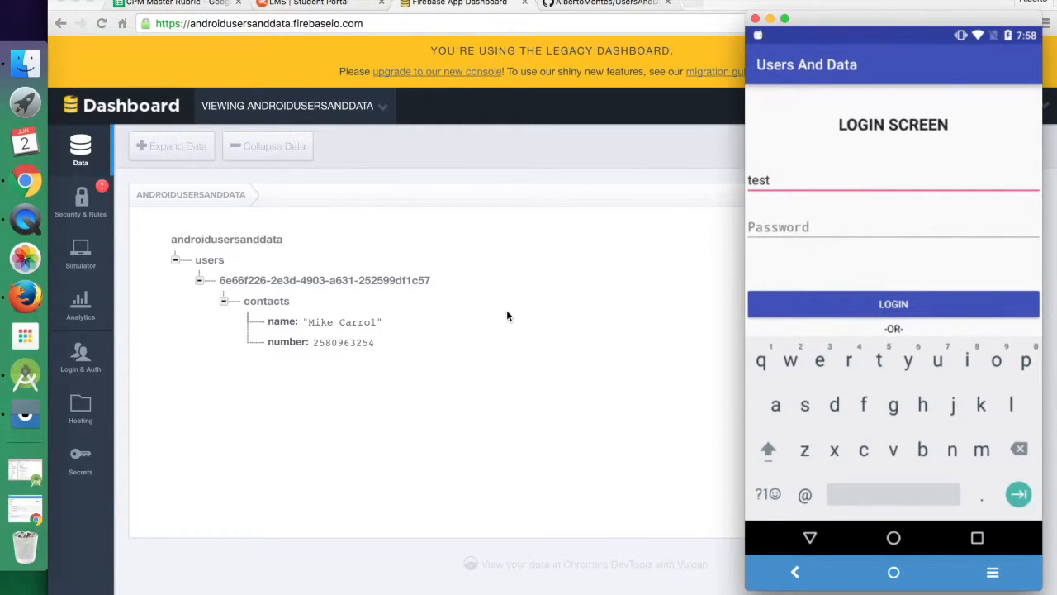
pyautogui.write('@user.com')
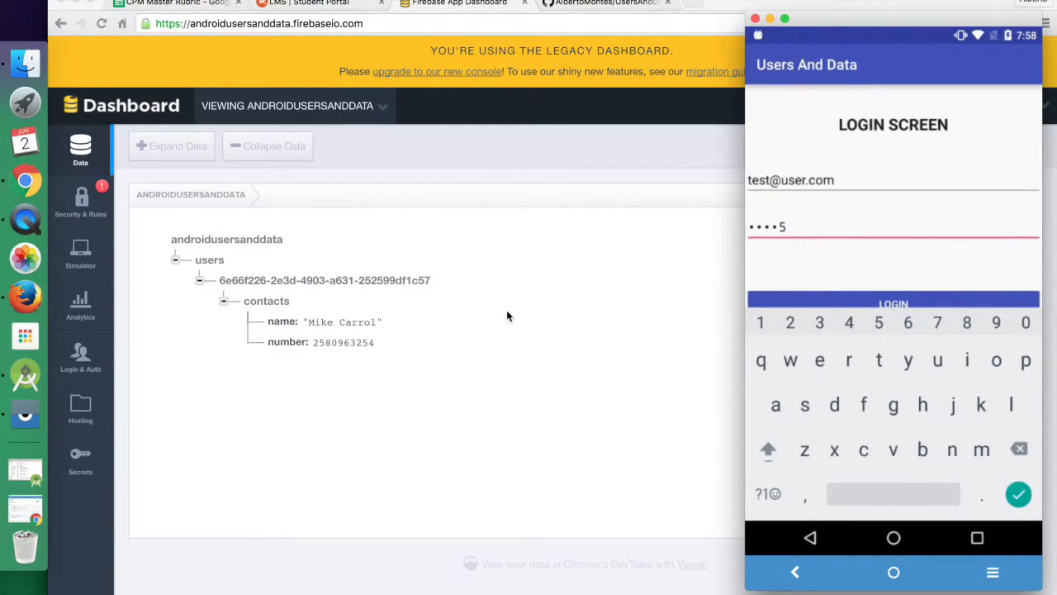
pyautogui.click(892, 304)
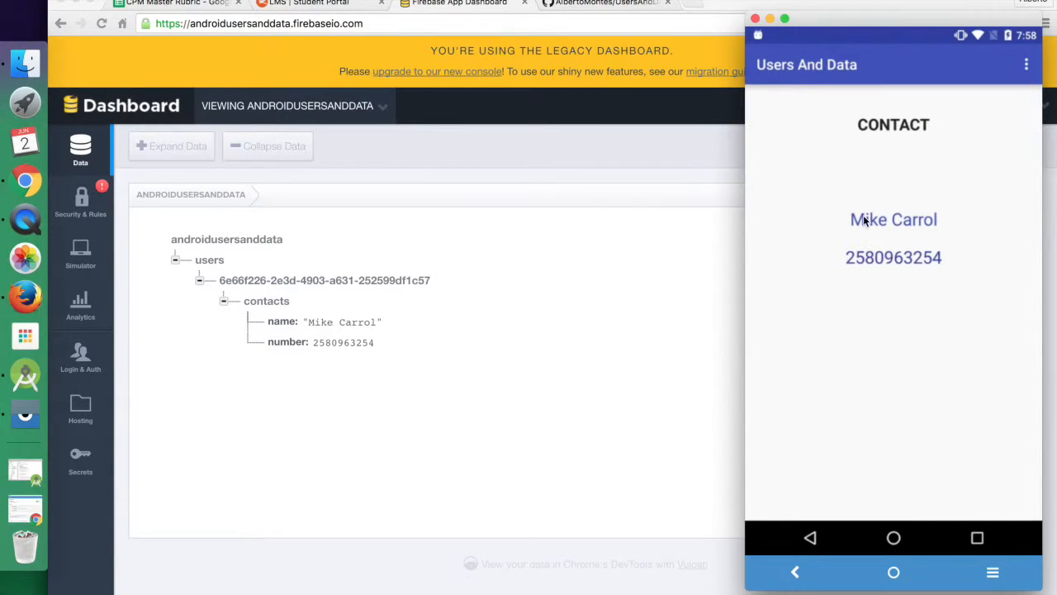
pyautogui.click(1028, 64)
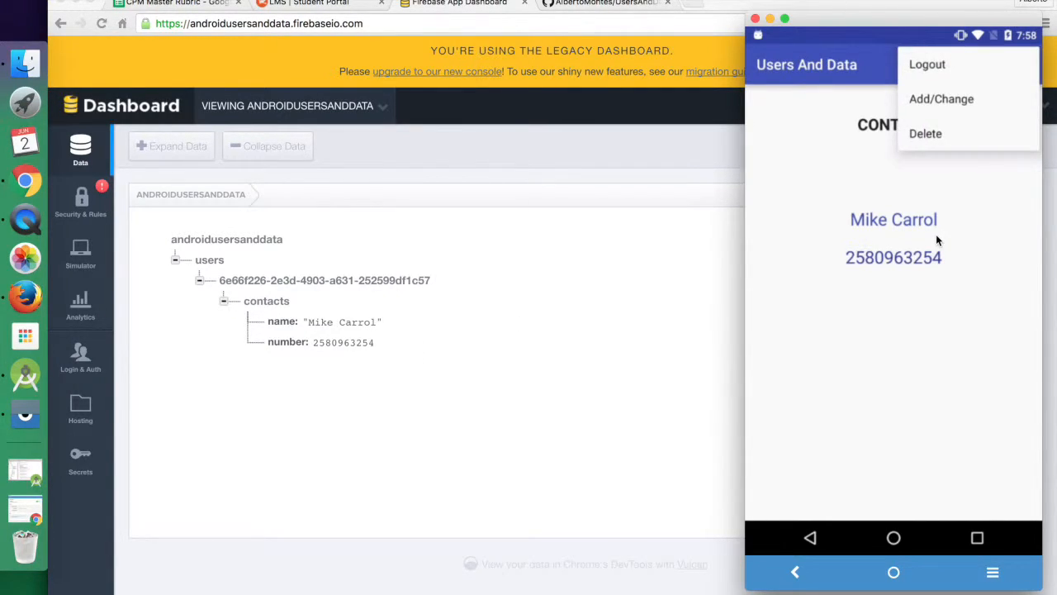
pyautogui.click(941, 99)
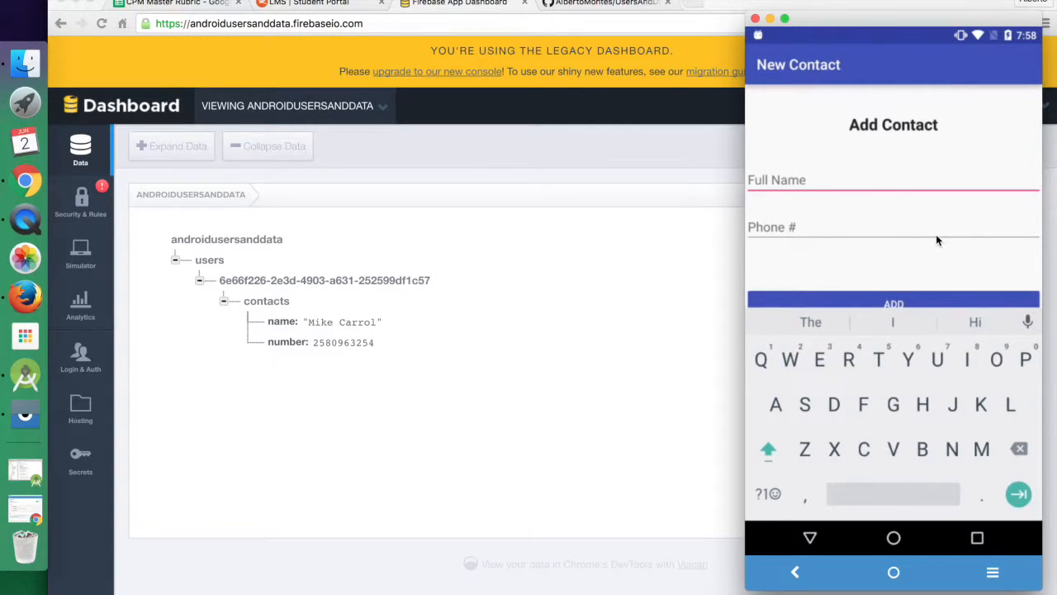
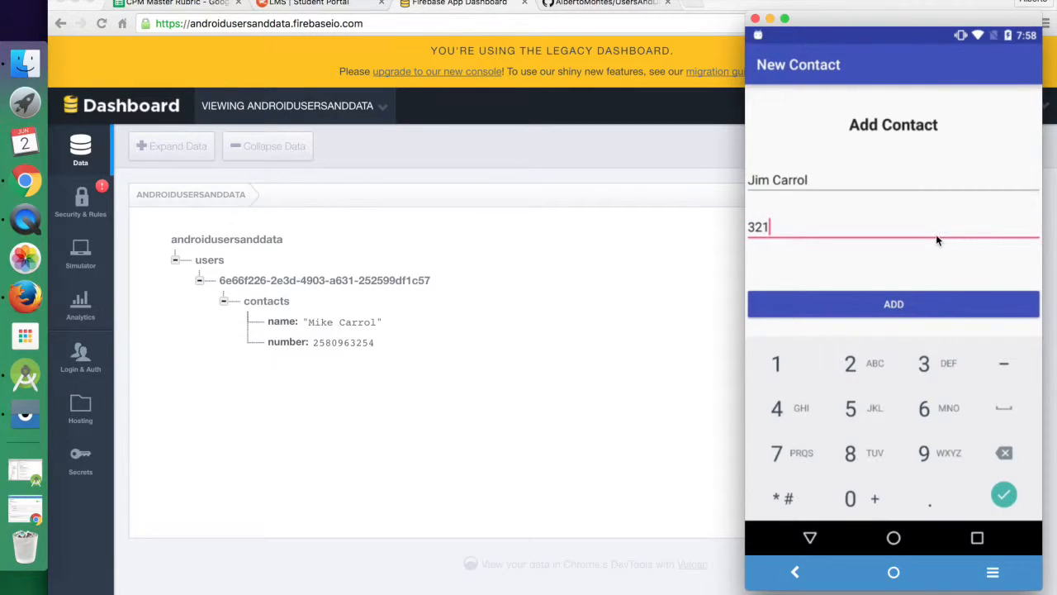
pyautogui.click(892, 304)
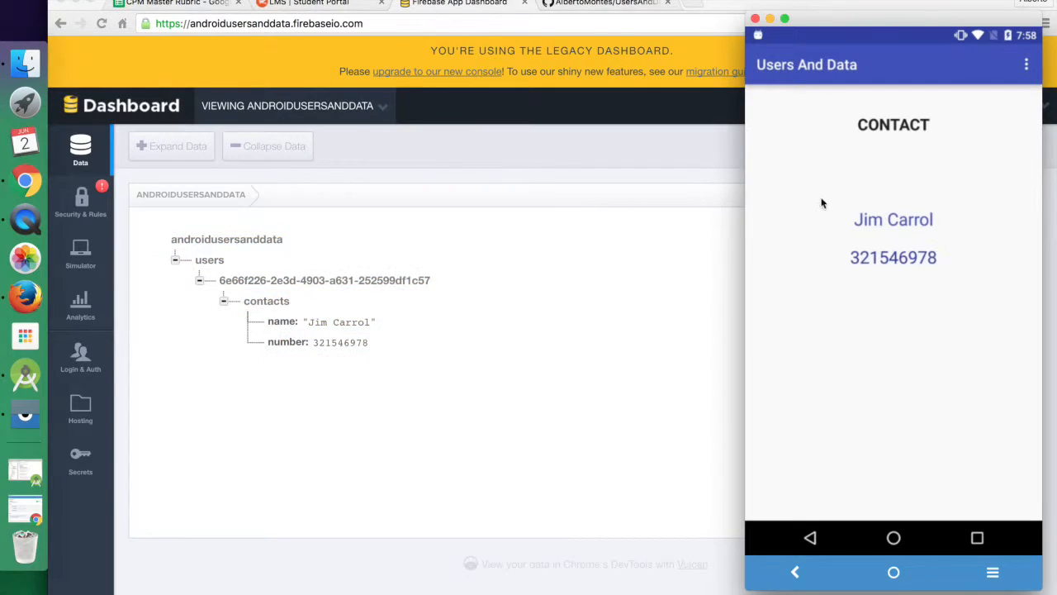
pyautogui.moveTo(867, 255)
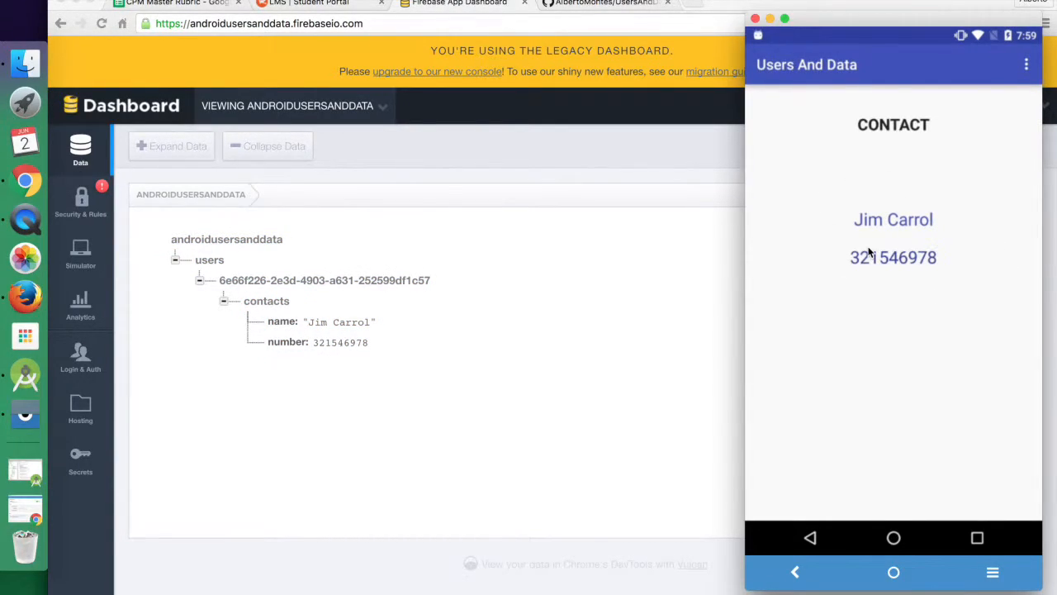
pyautogui.click(1026, 64)
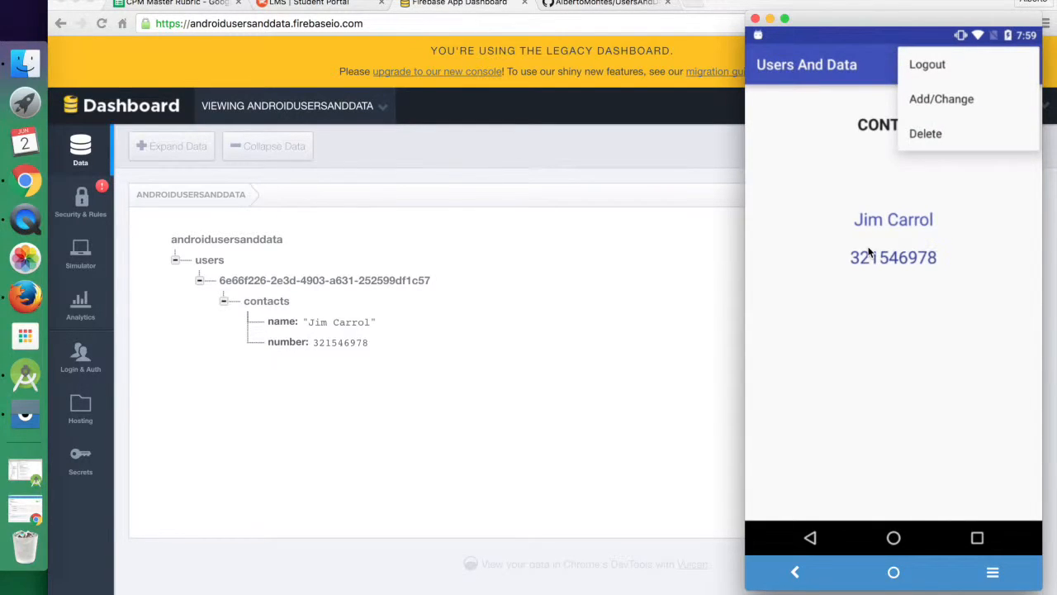